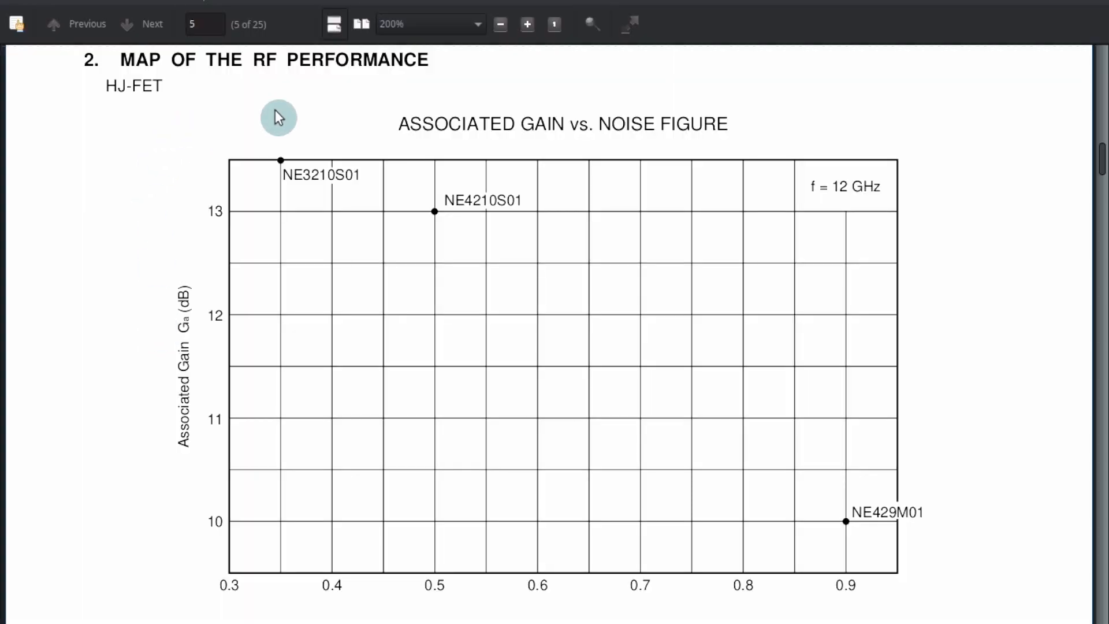
{"action": "mouse_move", "coordinate": [317, 200]}
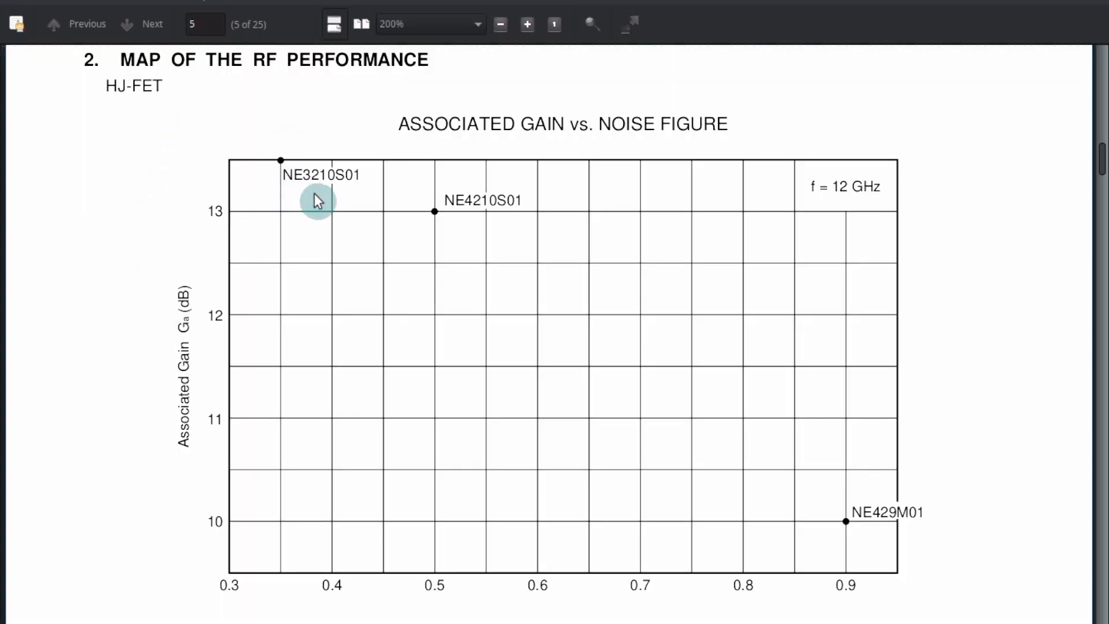
{"action": "mouse_move", "coordinate": [368, 185]}
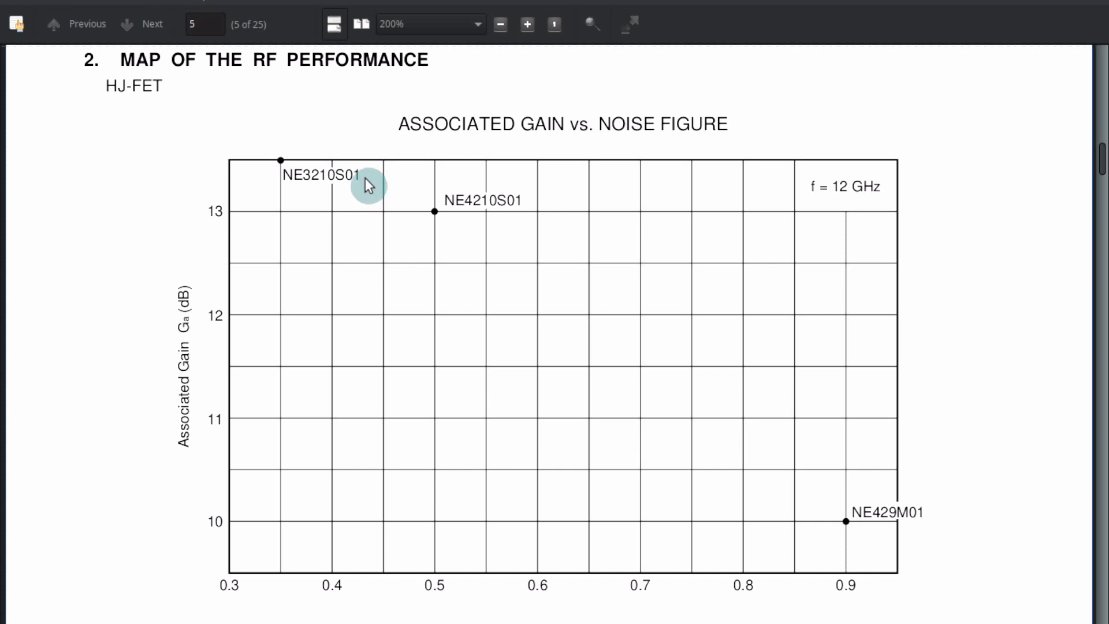
{"action": "mouse_move", "coordinate": [448, 219]}
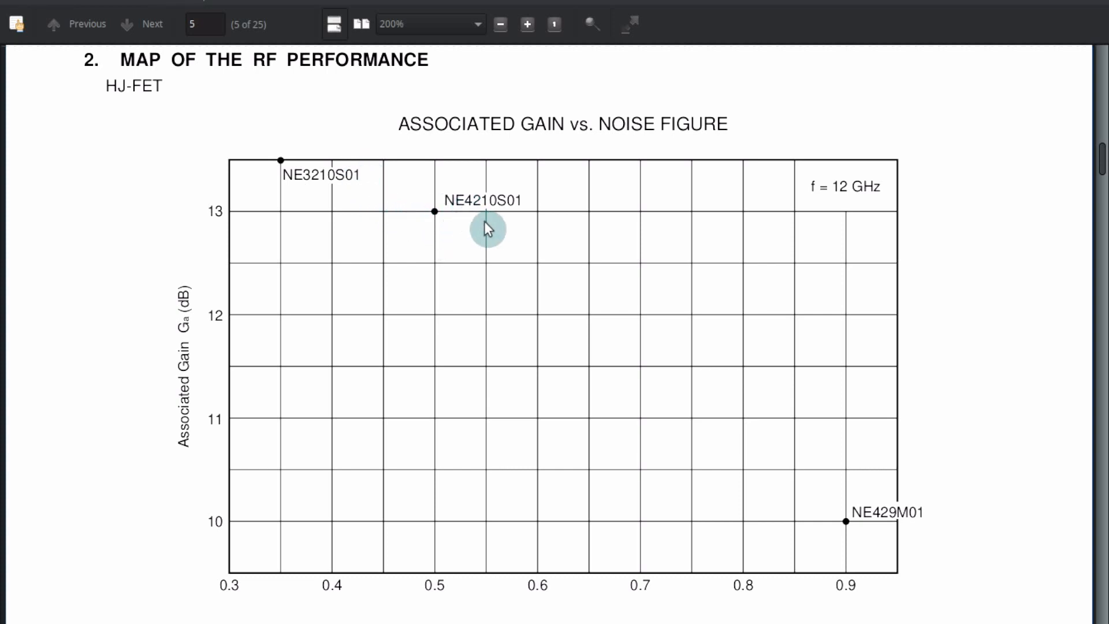
{"action": "mouse_move", "coordinate": [535, 224]}
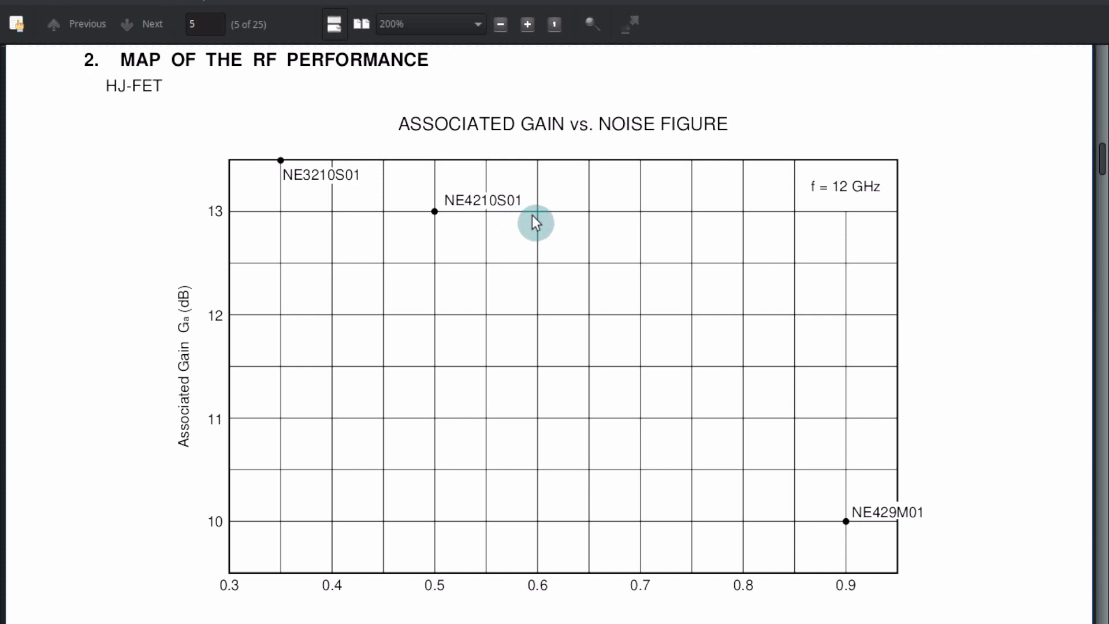
{"action": "mouse_move", "coordinate": [181, 170]}
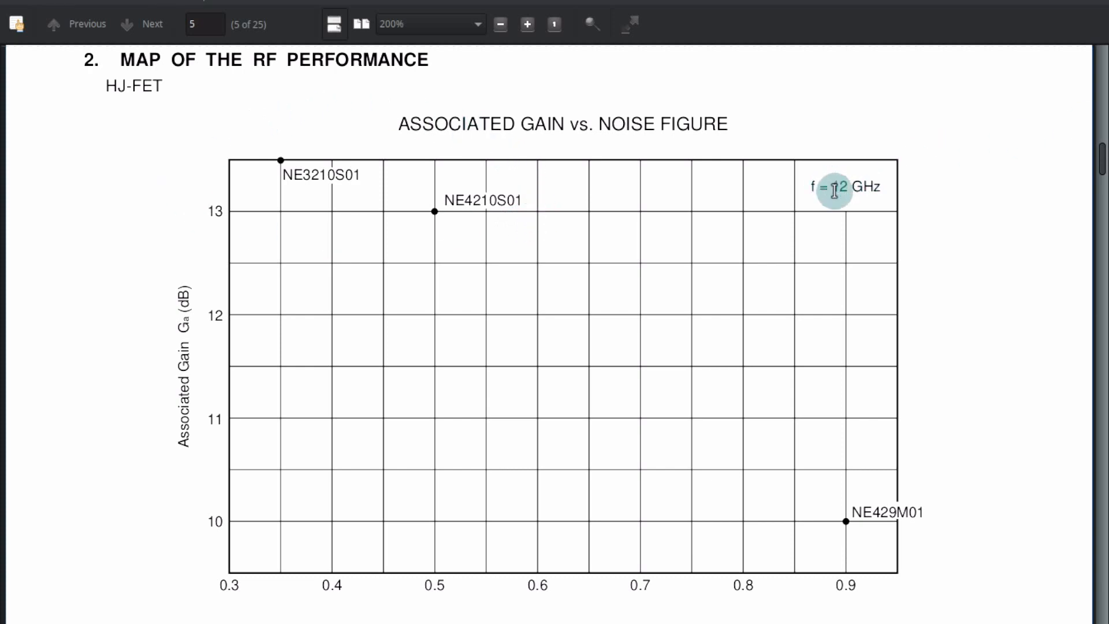
{"action": "mouse_move", "coordinate": [304, 200]}
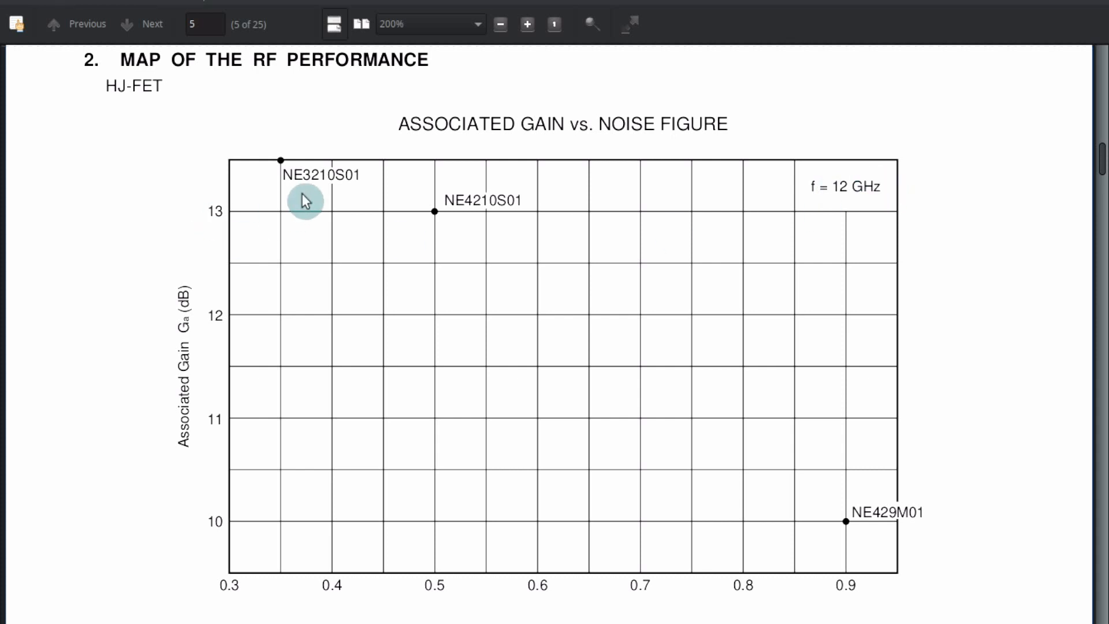
{"action": "mouse_move", "coordinate": [277, 168]}
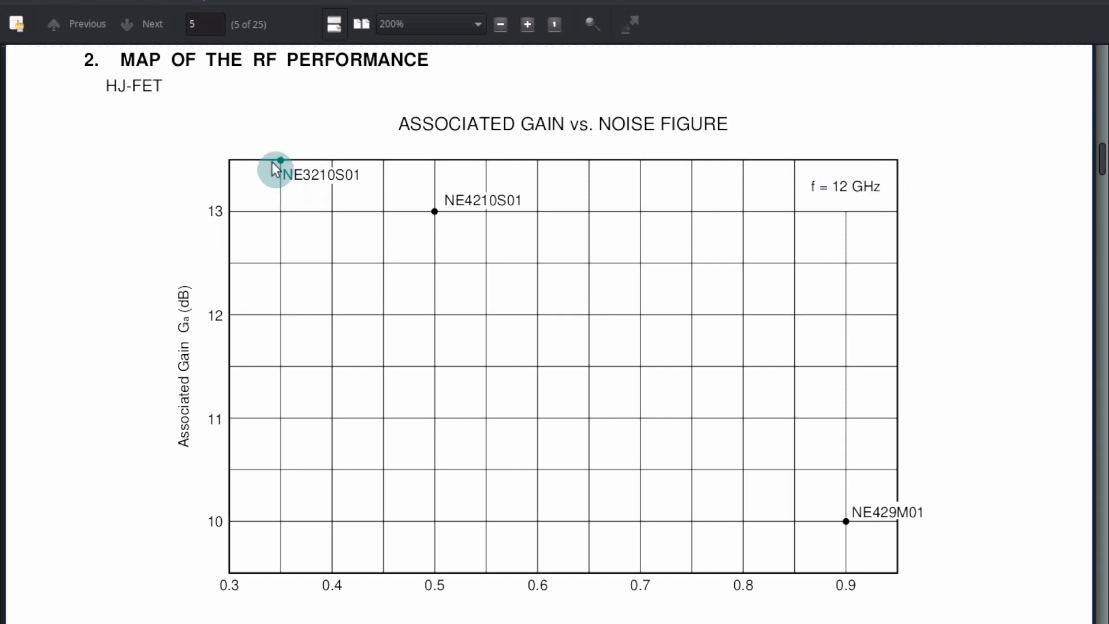
{"action": "mouse_move", "coordinate": [307, 359]}
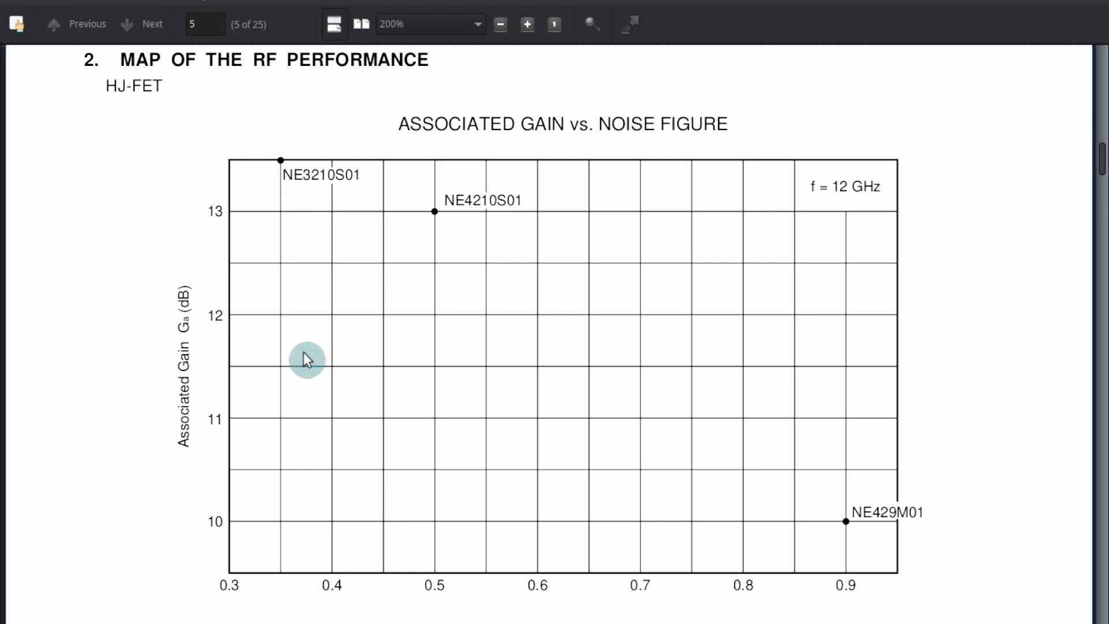
{"action": "mouse_move", "coordinate": [286, 595]}
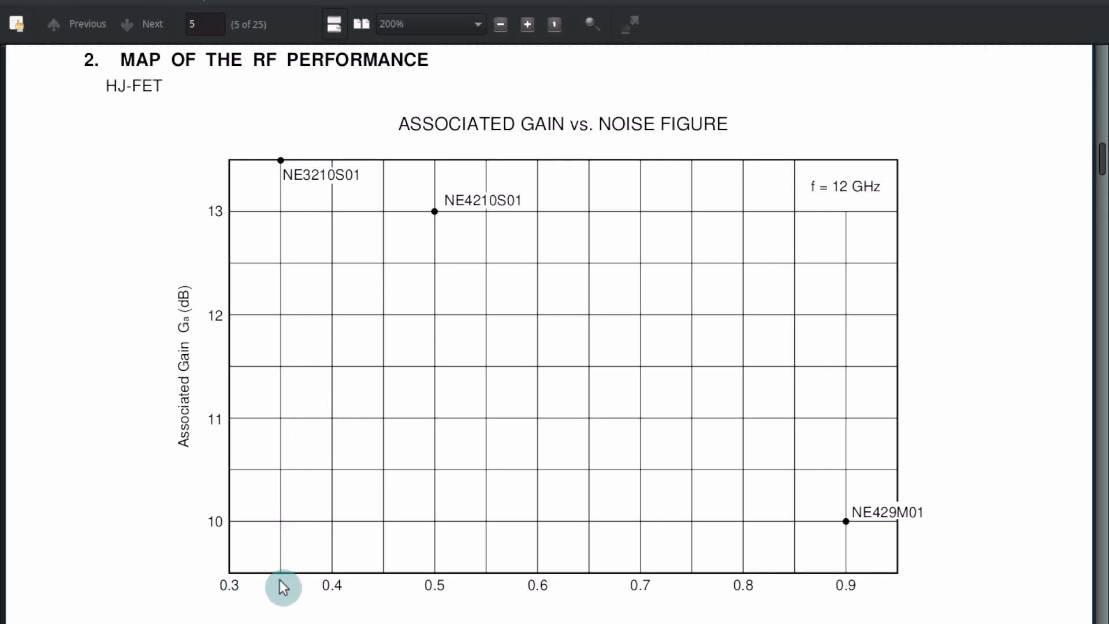
{"action": "mouse_move", "coordinate": [278, 158]}
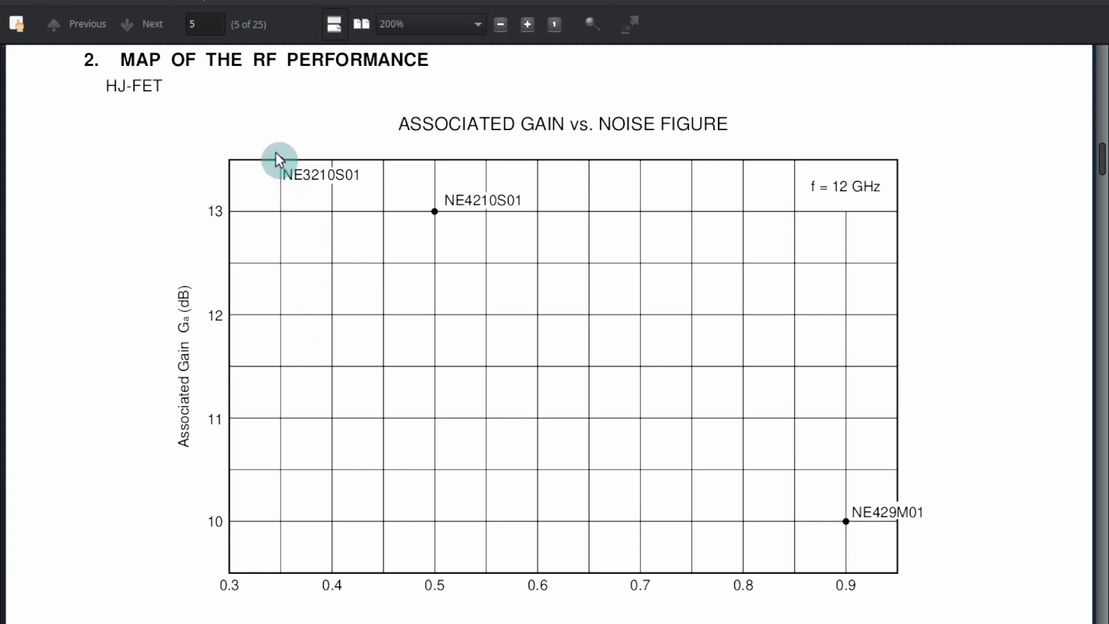
{"action": "mouse_move", "coordinate": [296, 149]}
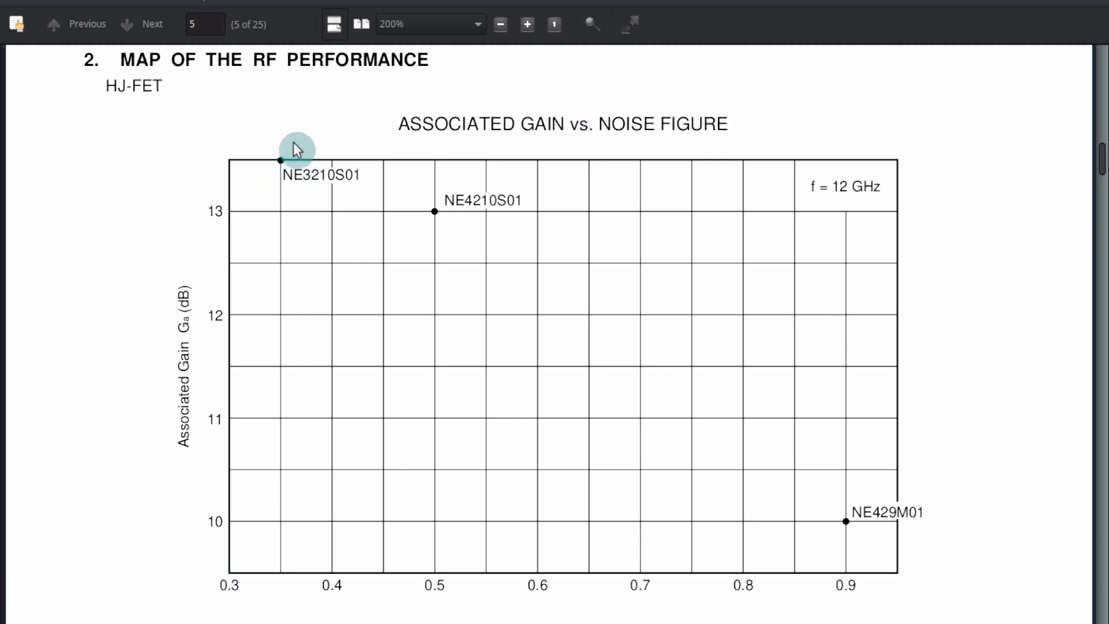
{"action": "mouse_move", "coordinate": [269, 164]}
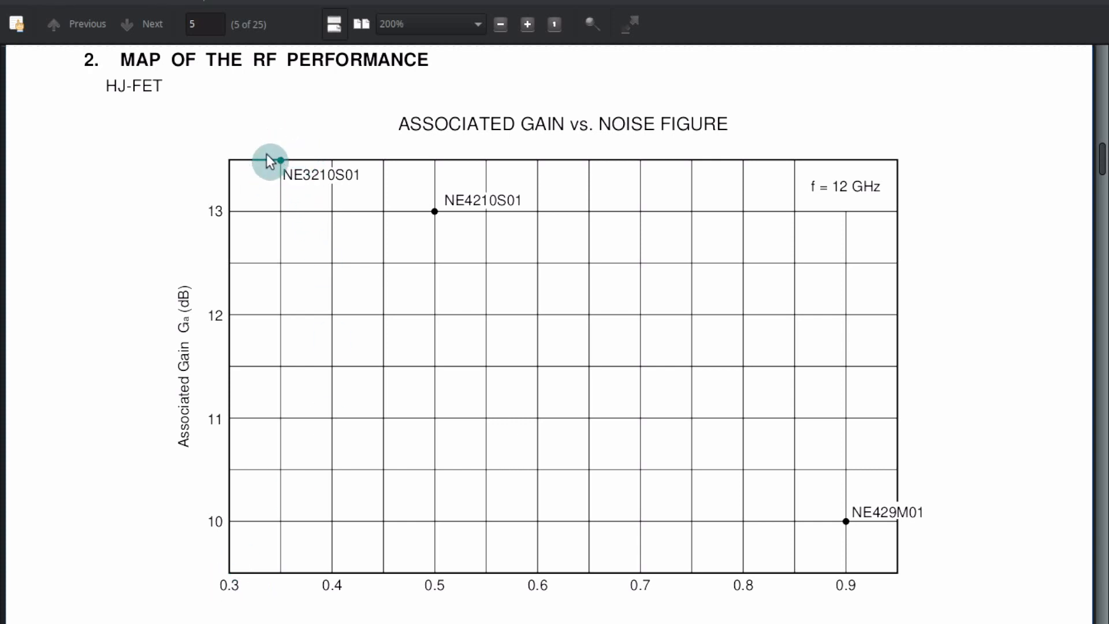
{"action": "mouse_move", "coordinate": [439, 223]}
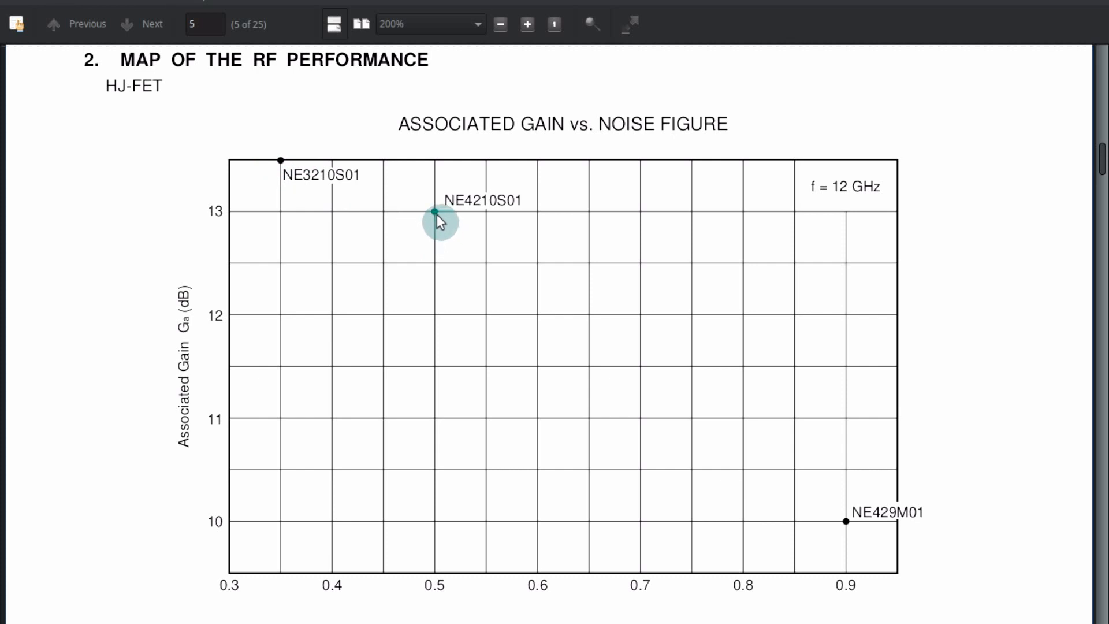
{"action": "mouse_move", "coordinate": [456, 360]}
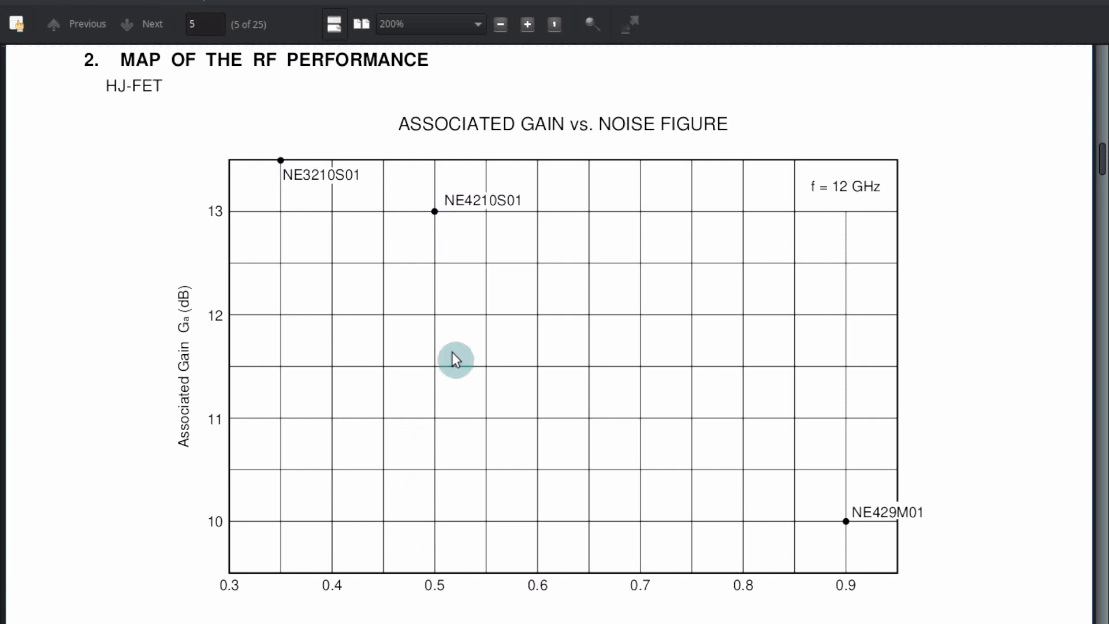
{"action": "mouse_move", "coordinate": [443, 608]}
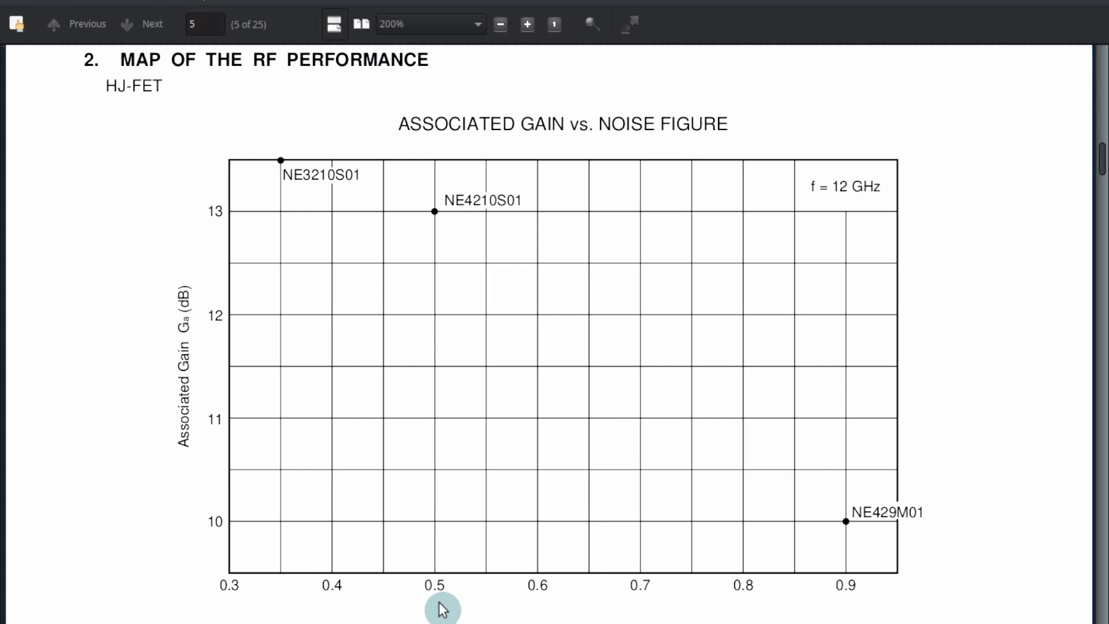
{"action": "mouse_move", "coordinate": [344, 562]}
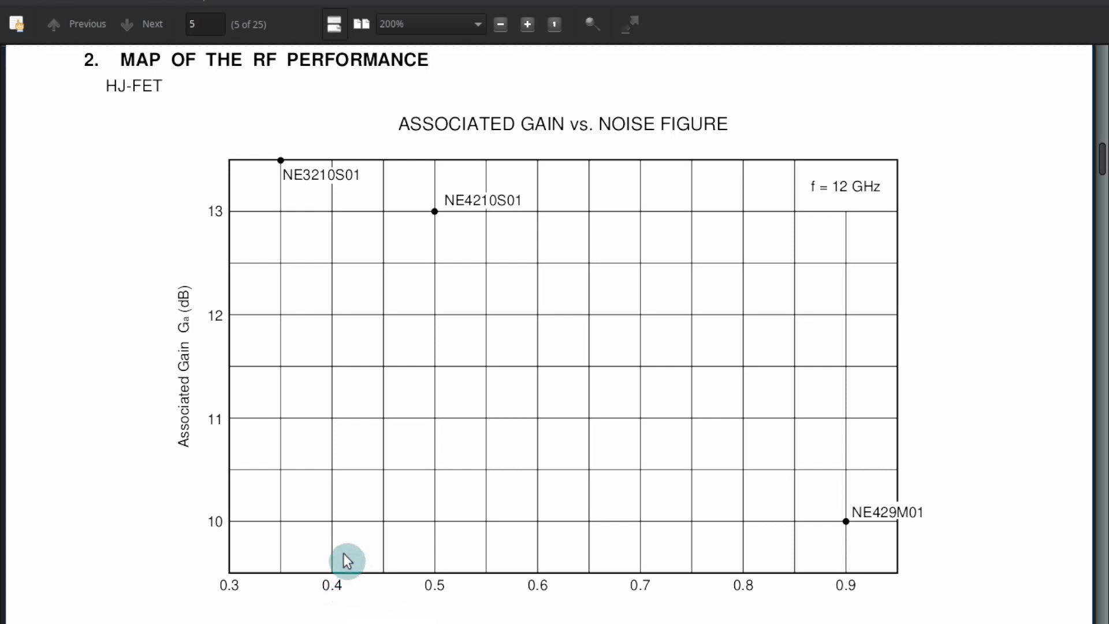
{"action": "mouse_move", "coordinate": [210, 208]}
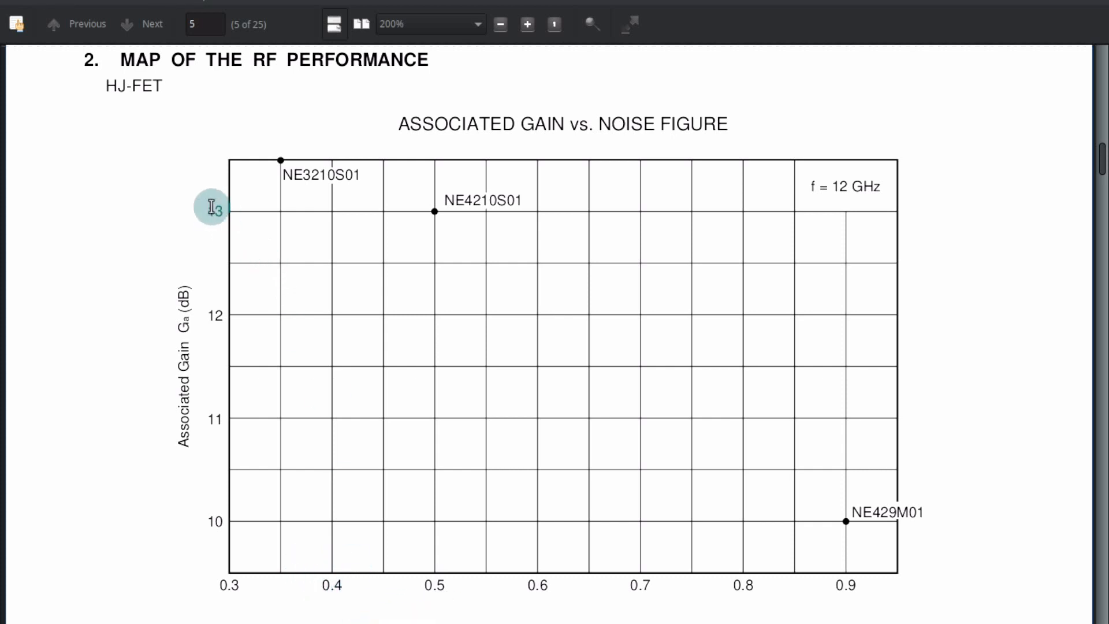
{"action": "mouse_move", "coordinate": [436, 221]}
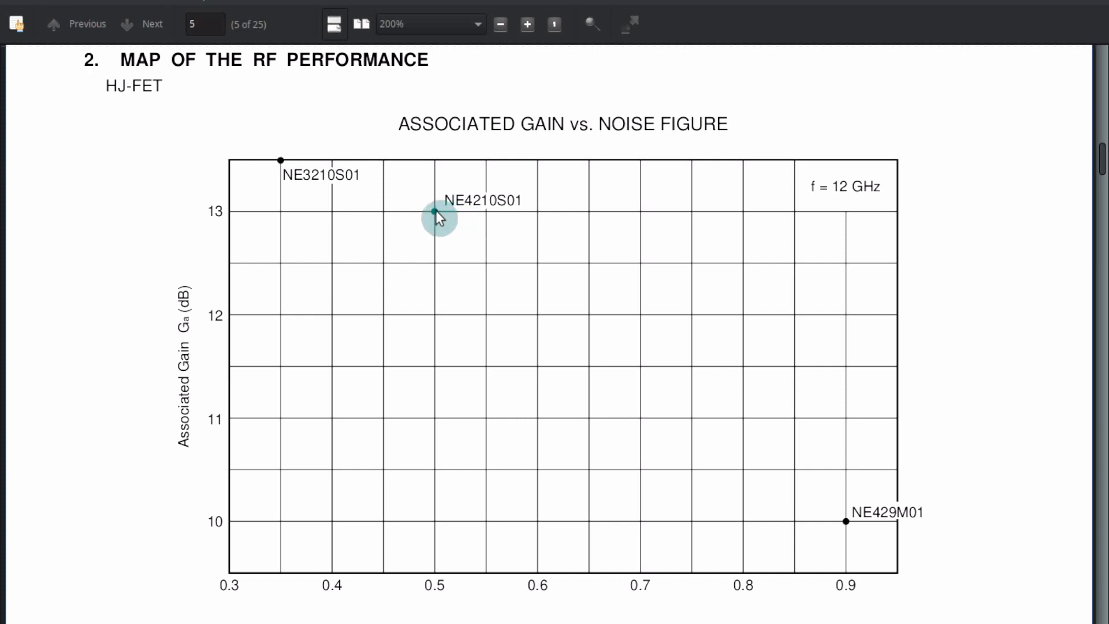
{"action": "mouse_move", "coordinate": [905, 193]}
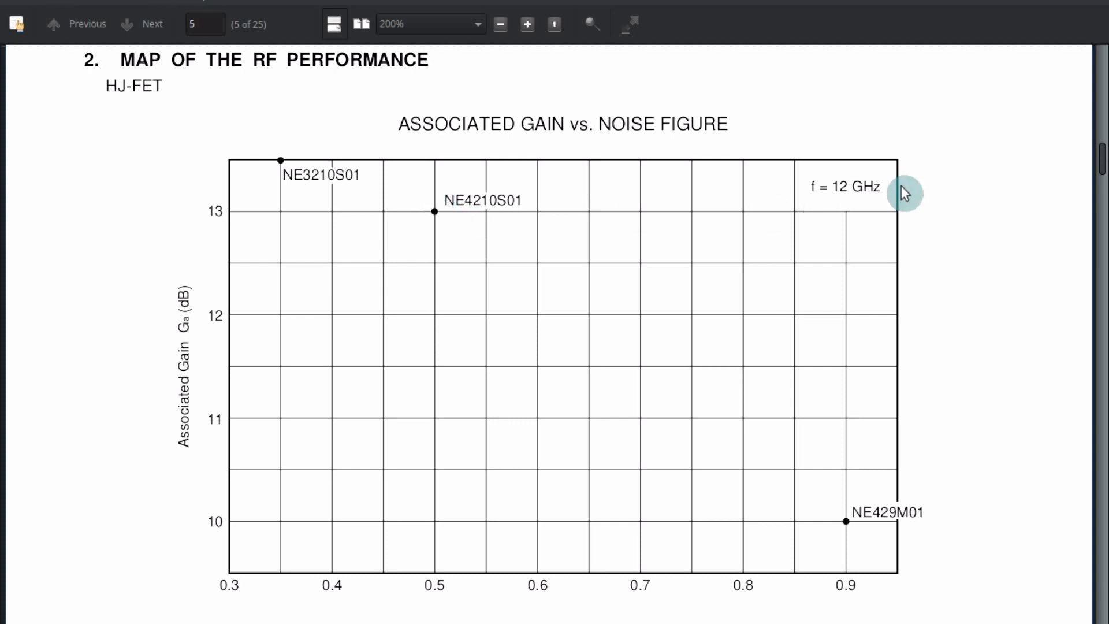
{"action": "mouse_move", "coordinate": [276, 166]}
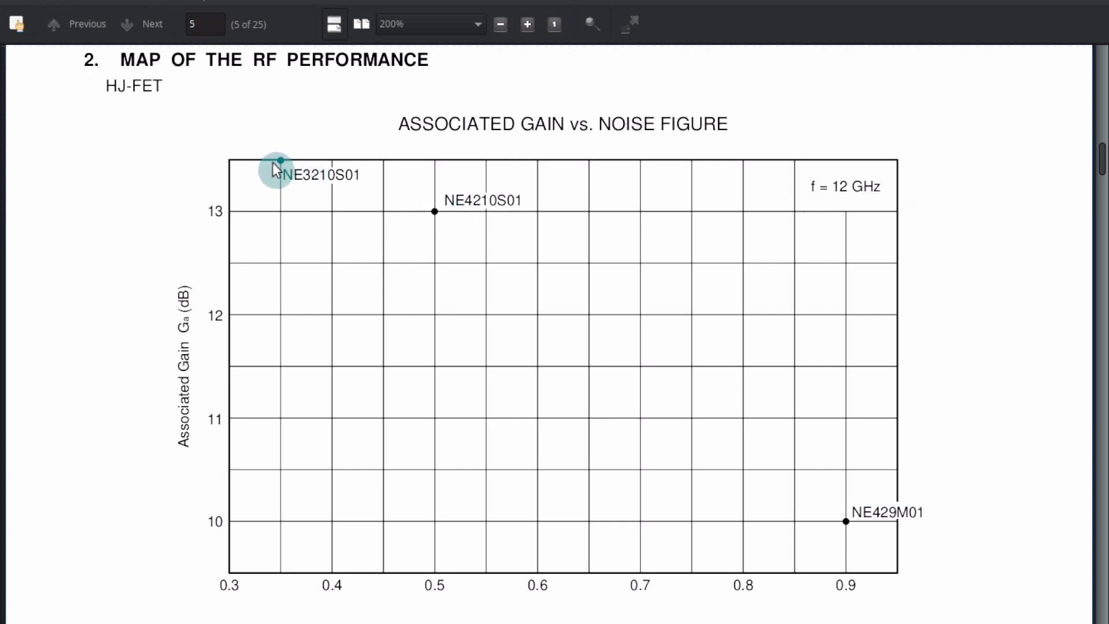
{"action": "mouse_move", "coordinate": [467, 208]}
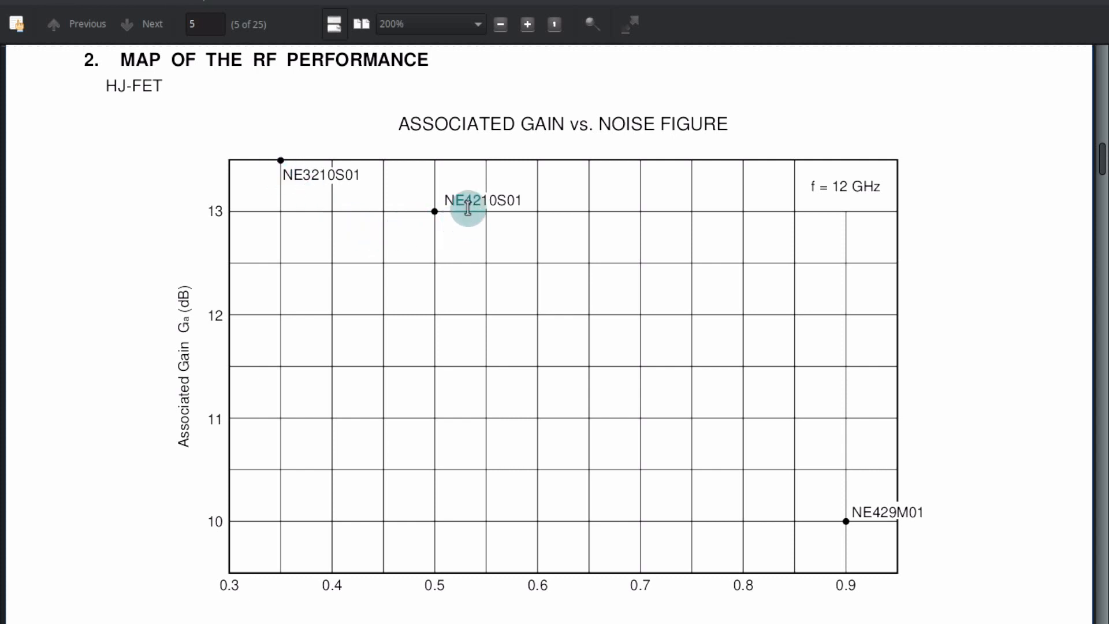
{"action": "mouse_move", "coordinate": [278, 554]}
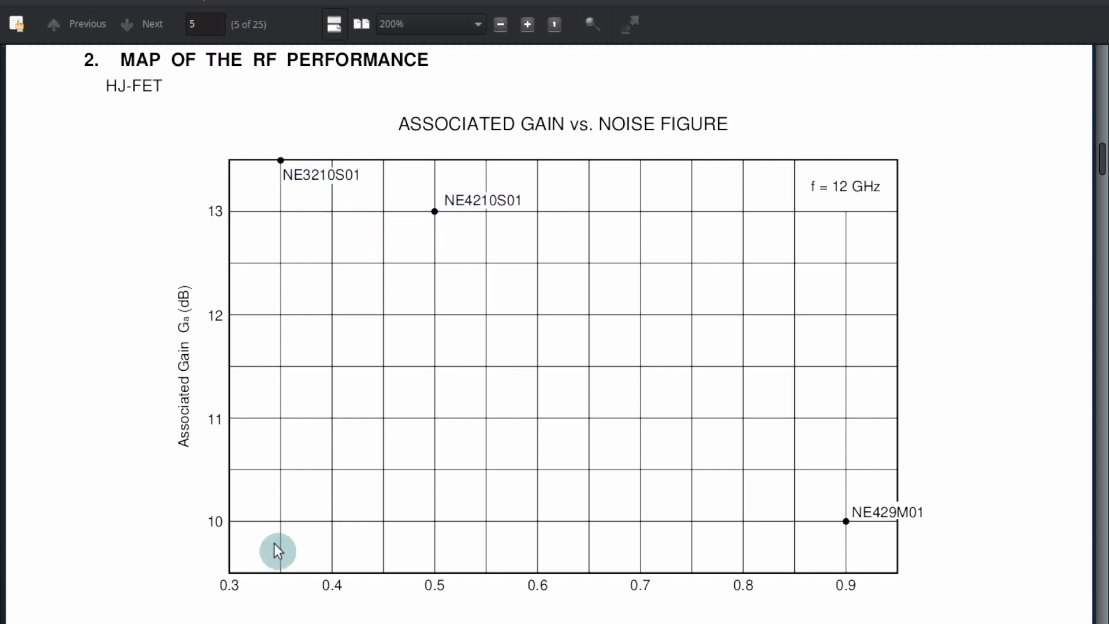
{"action": "mouse_move", "coordinate": [280, 614]}
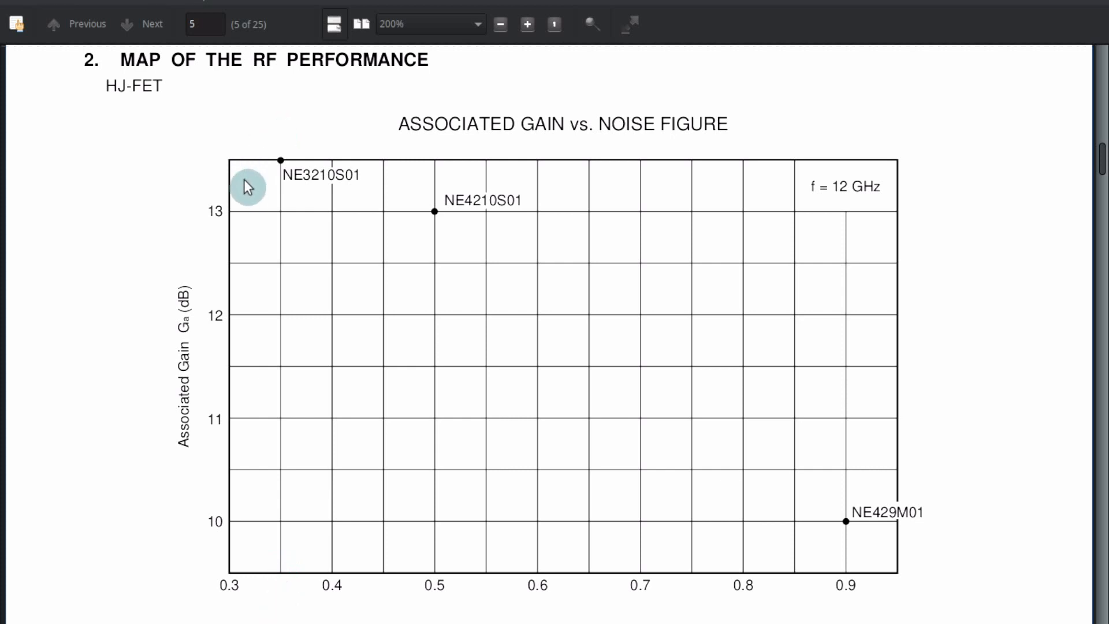
{"action": "mouse_move", "coordinate": [293, 603]}
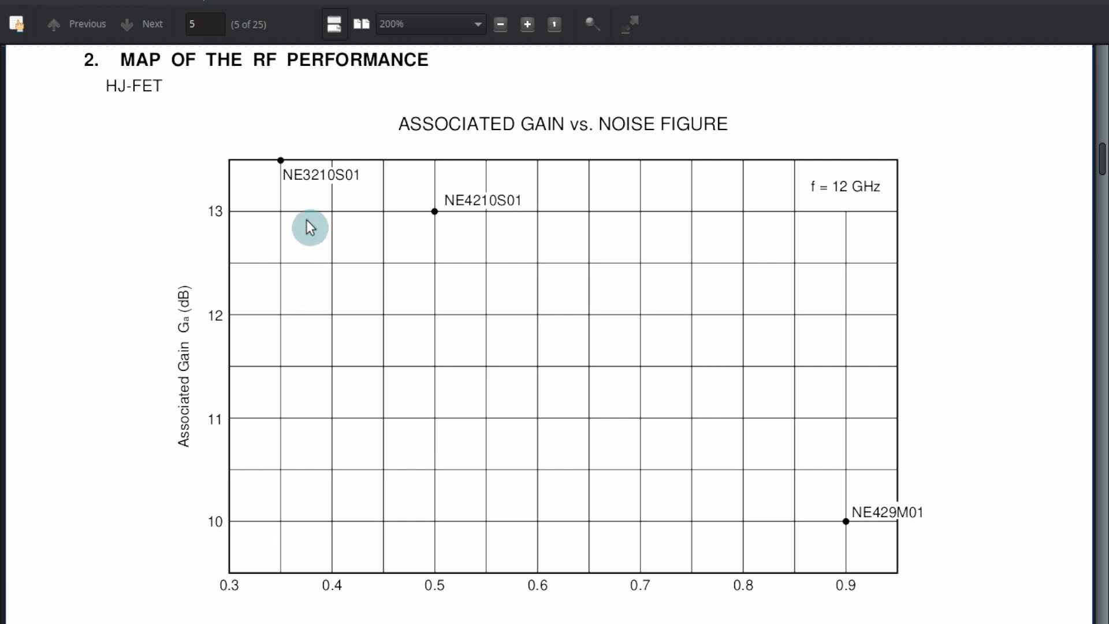
{"action": "mouse_move", "coordinate": [286, 600]}
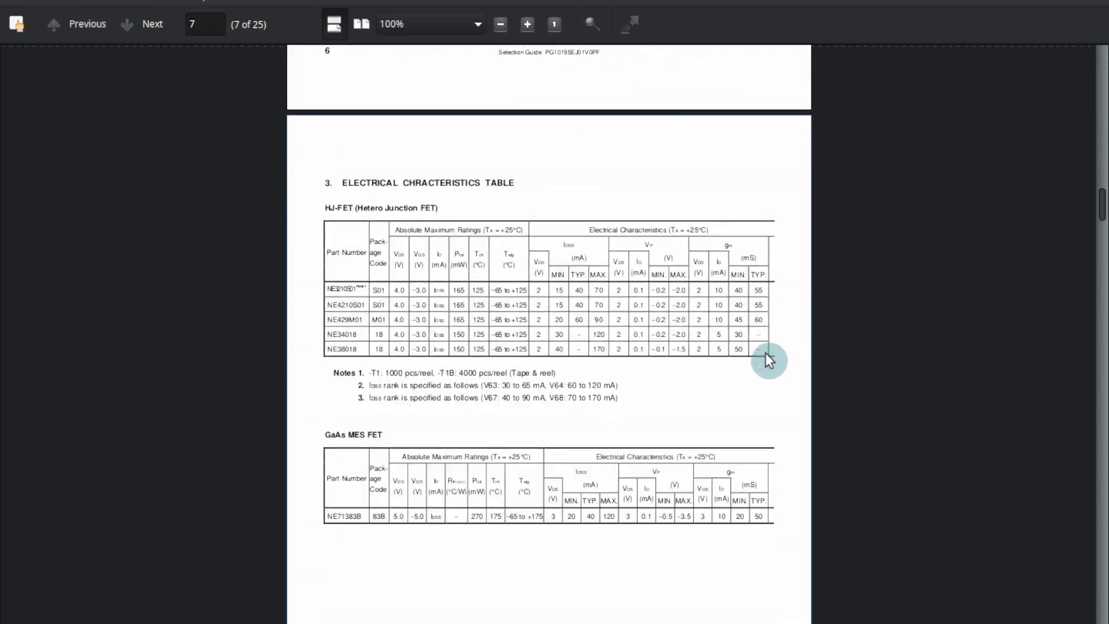
Step: Scroll from page 5 to page 19, the application note with the DBS converter block diagram
{"action": "scroll", "scroll_direction": "down", "scroll_amount": 3}
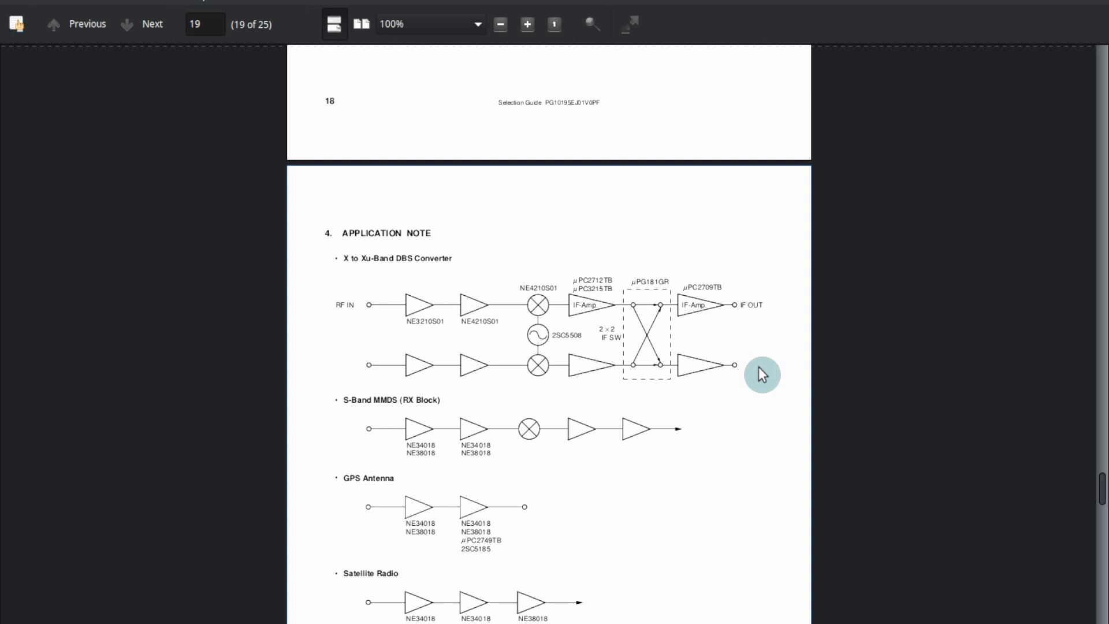
{"action": "left_click", "coordinate": [528, 23]}
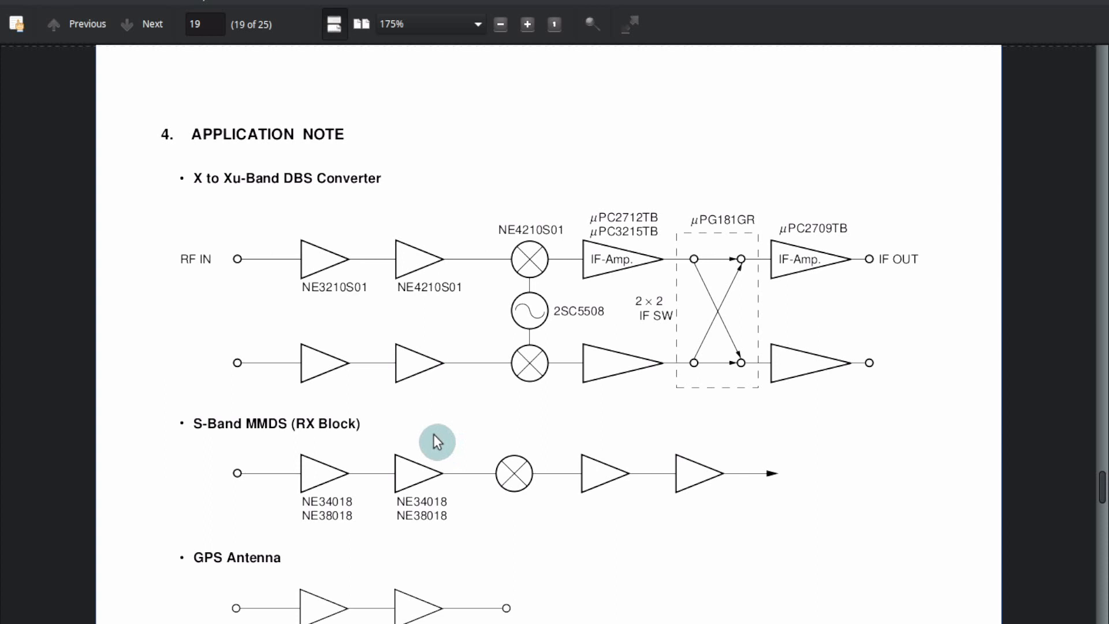
{"action": "mouse_move", "coordinate": [447, 452]}
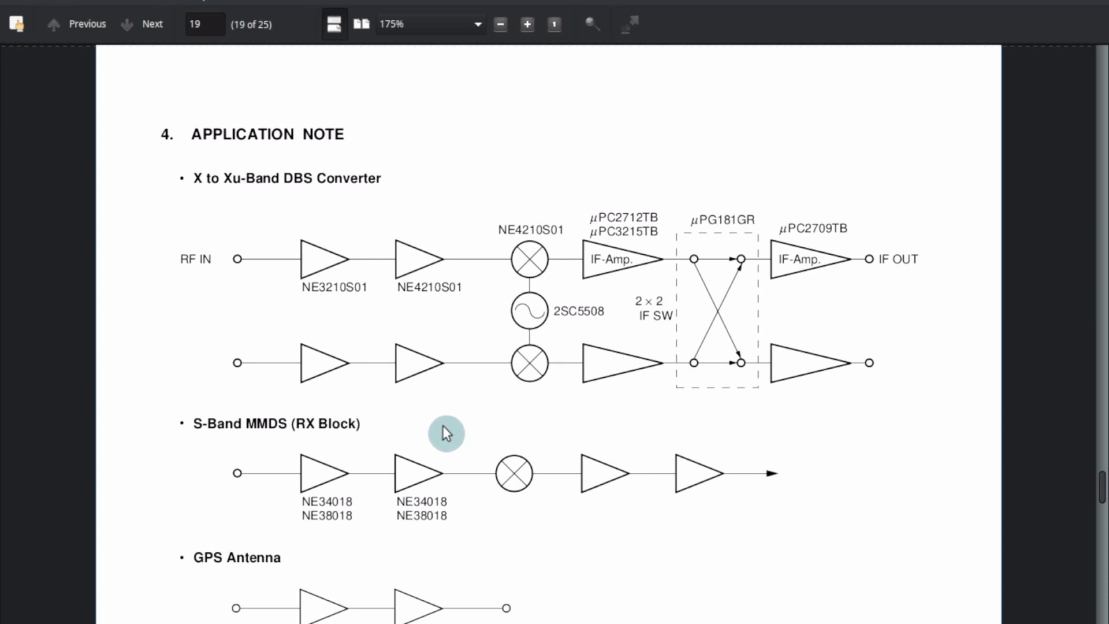
{"action": "mouse_move", "coordinate": [244, 270]}
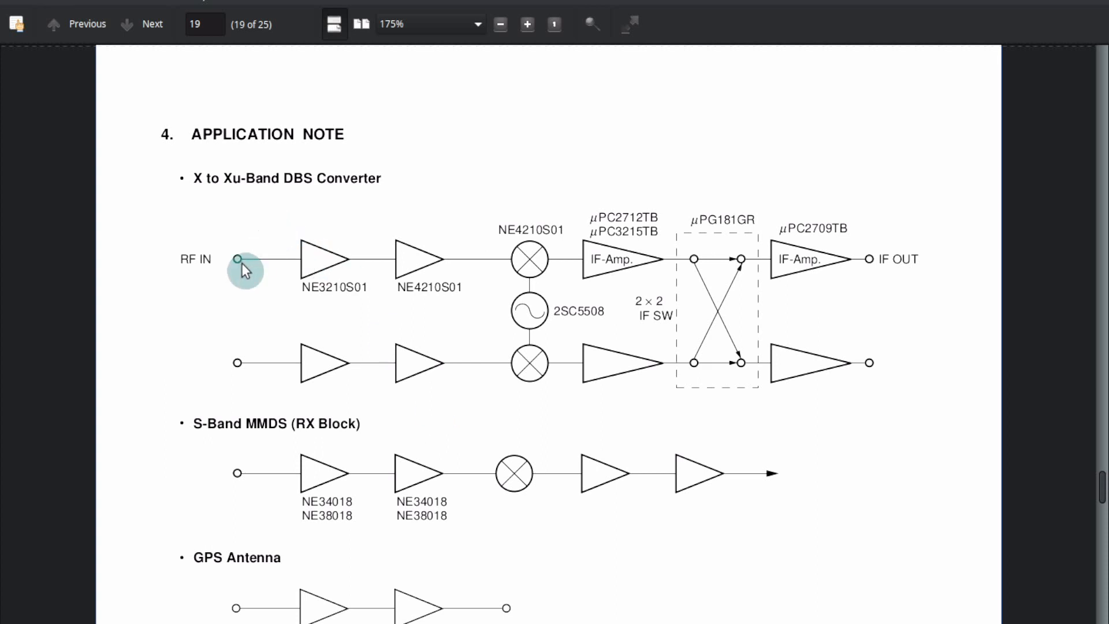
{"action": "mouse_move", "coordinate": [292, 309]}
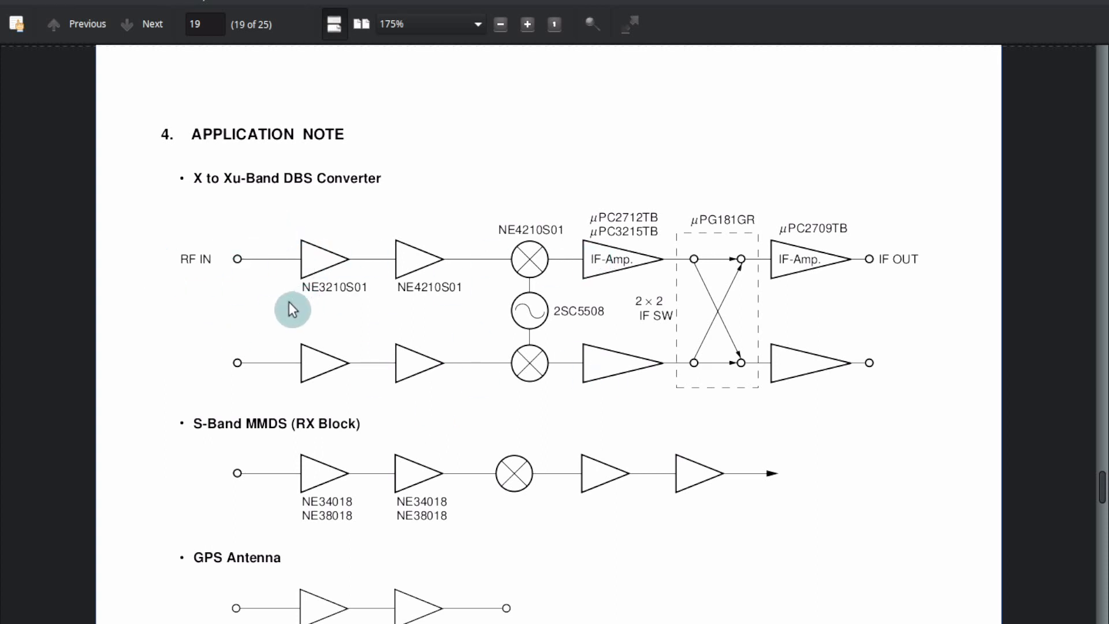
{"action": "mouse_move", "coordinate": [450, 315]}
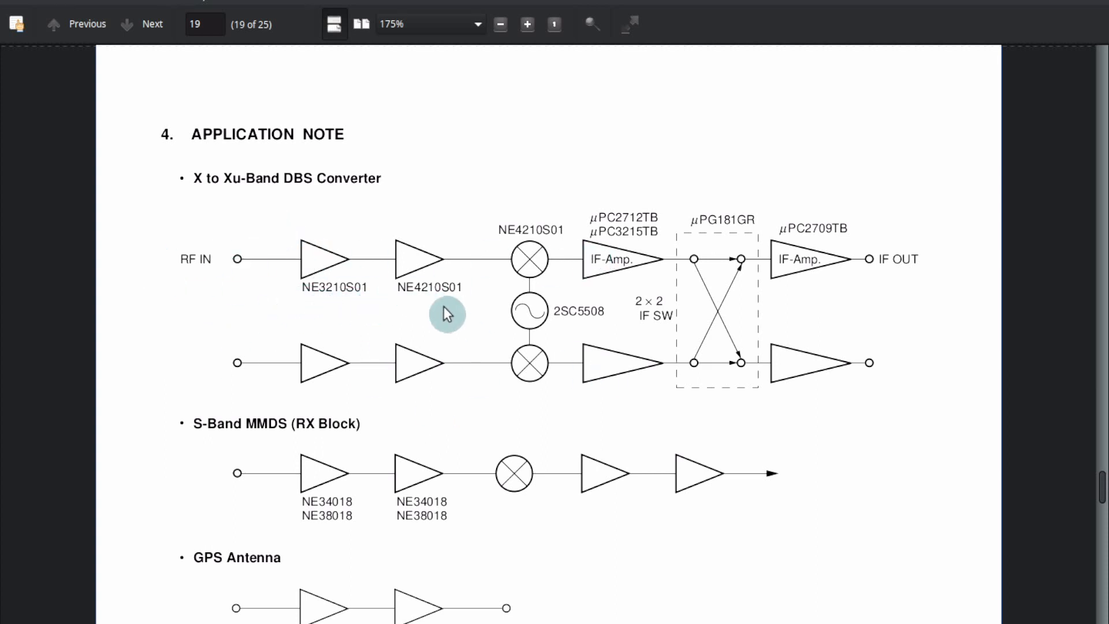
{"action": "mouse_move", "coordinate": [469, 317]}
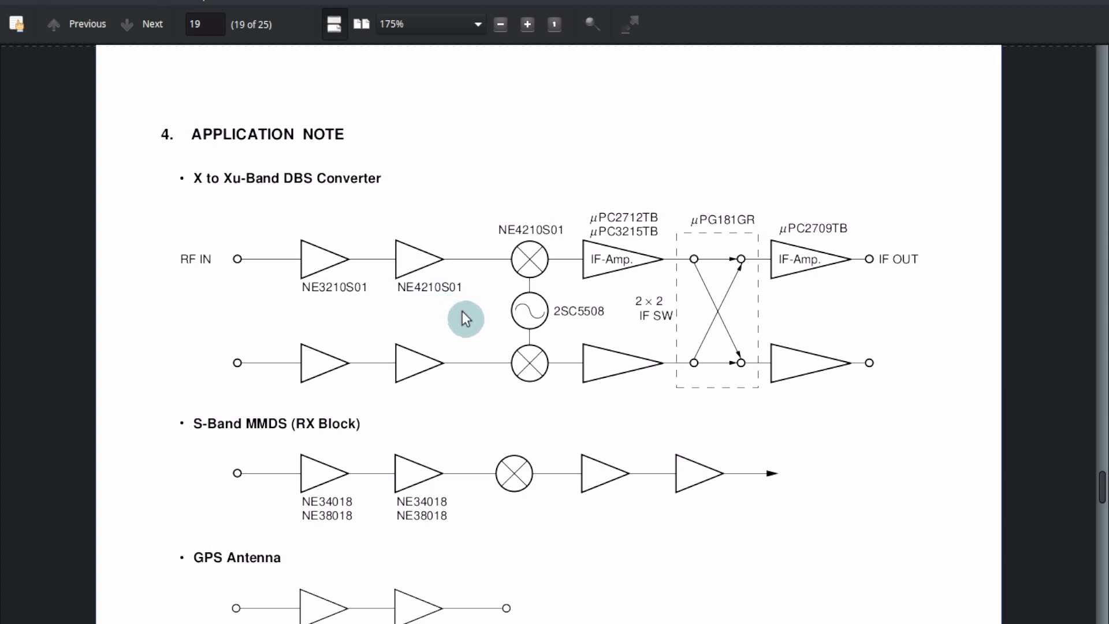
{"action": "mouse_move", "coordinate": [523, 273]}
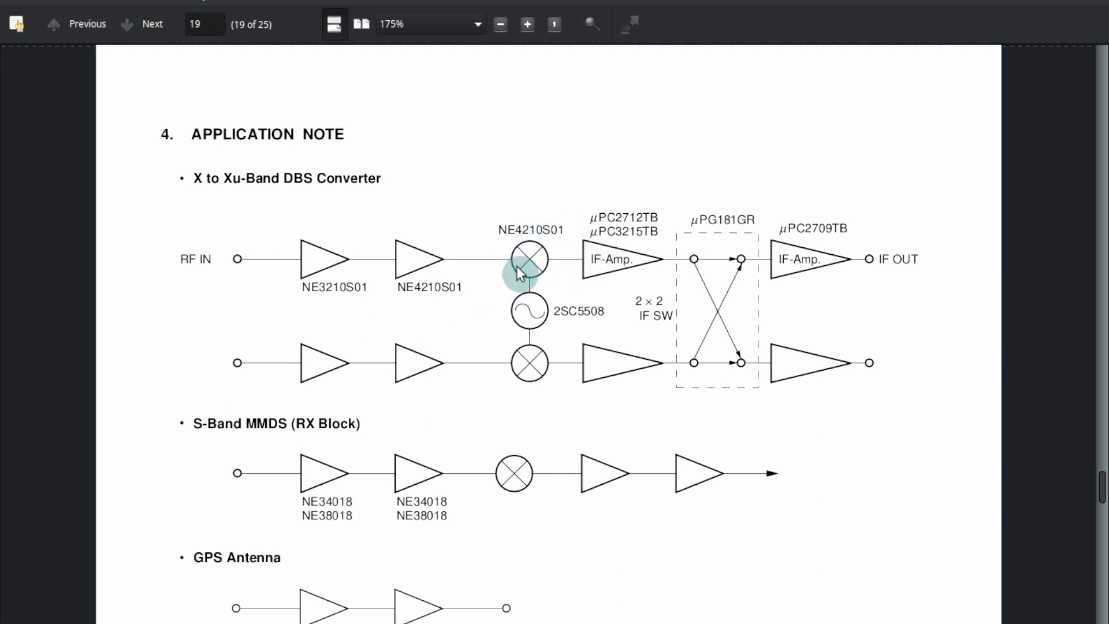
{"action": "mouse_move", "coordinate": [530, 357]}
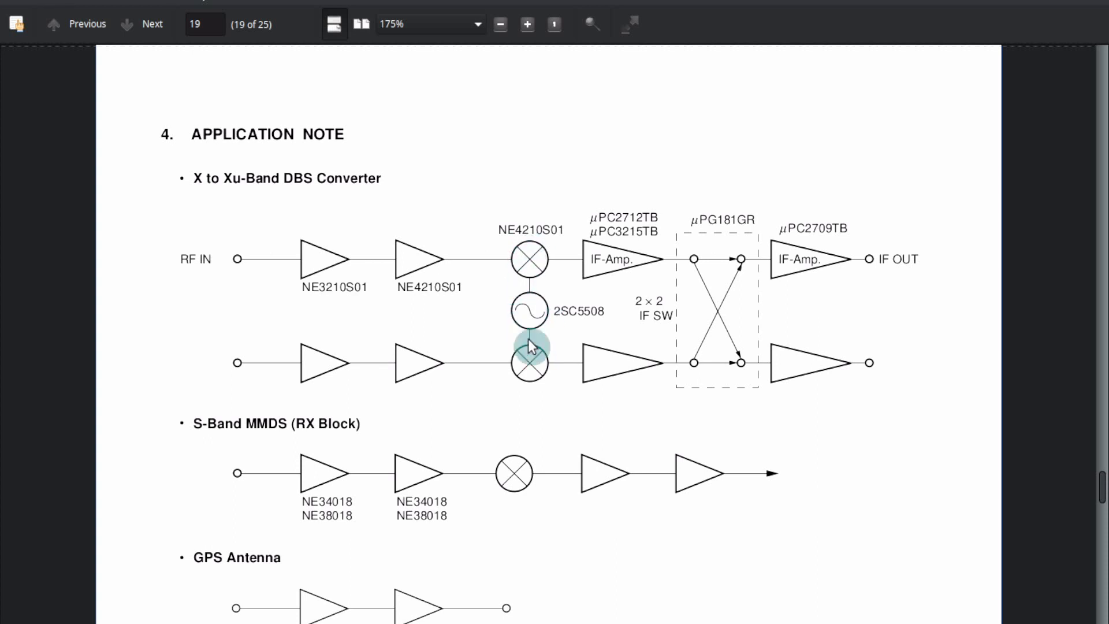
{"action": "mouse_move", "coordinate": [751, 264]}
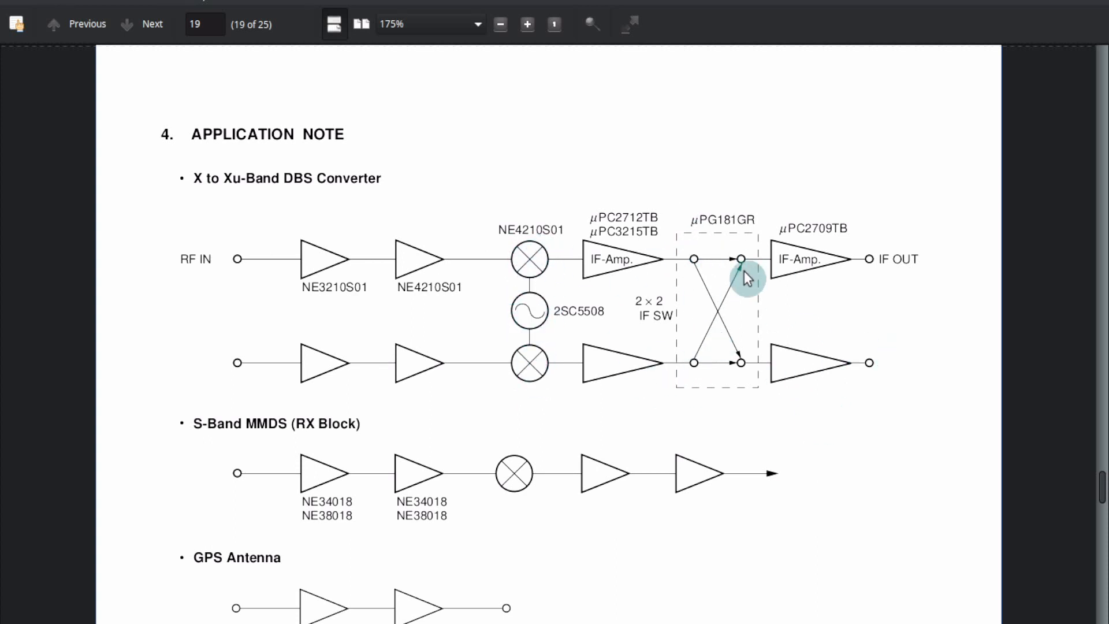
{"action": "mouse_move", "coordinate": [926, 261]}
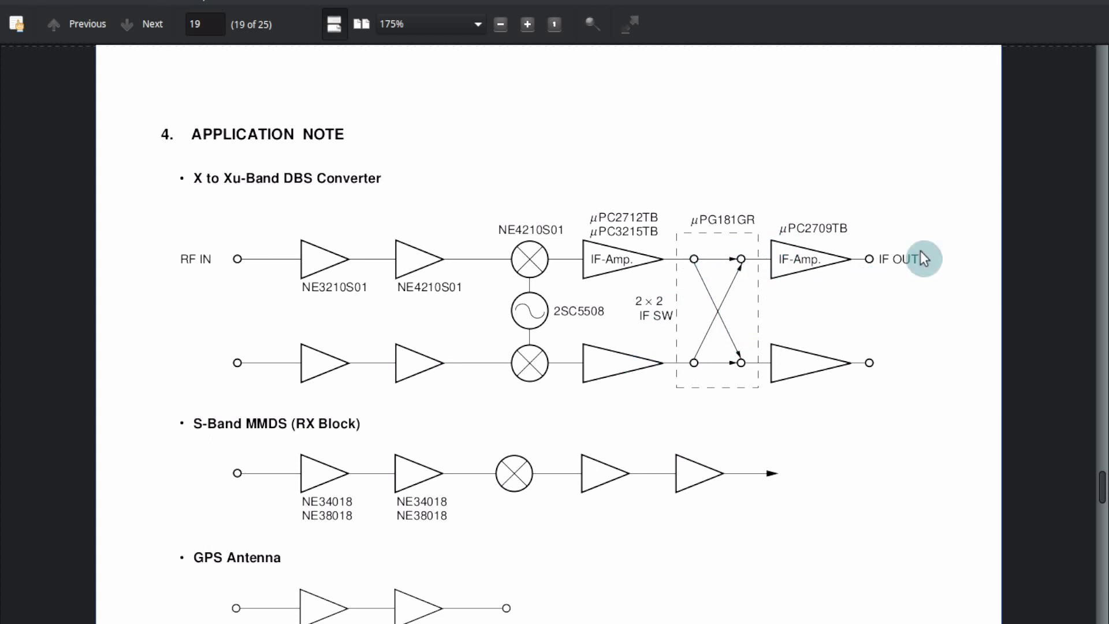
{"action": "mouse_move", "coordinate": [840, 372]}
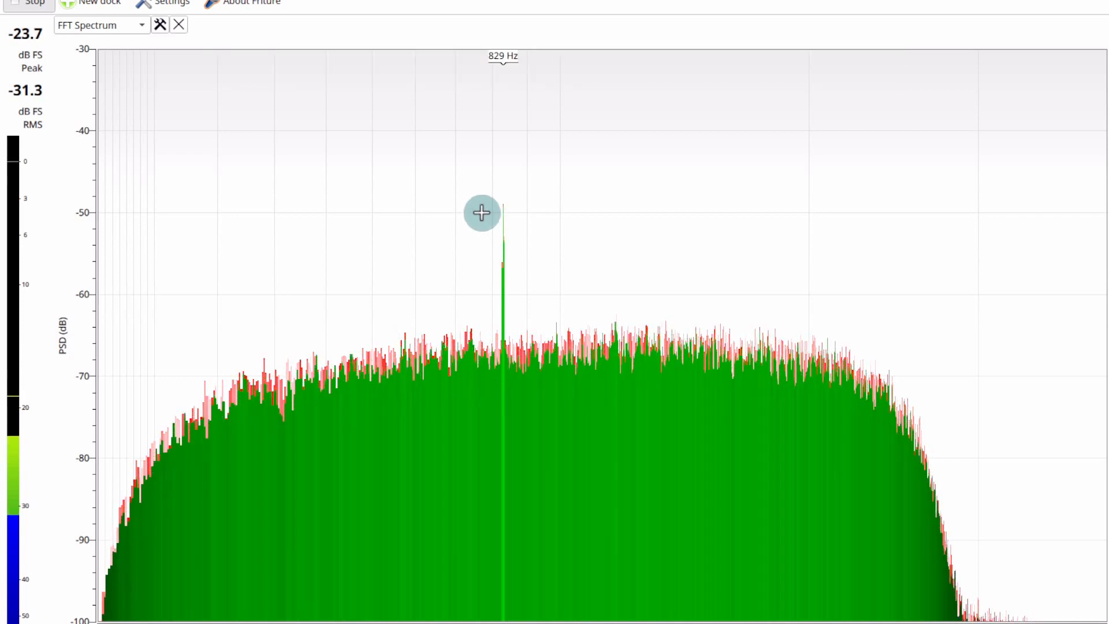
{"action": "mouse_move", "coordinate": [557, 208]}
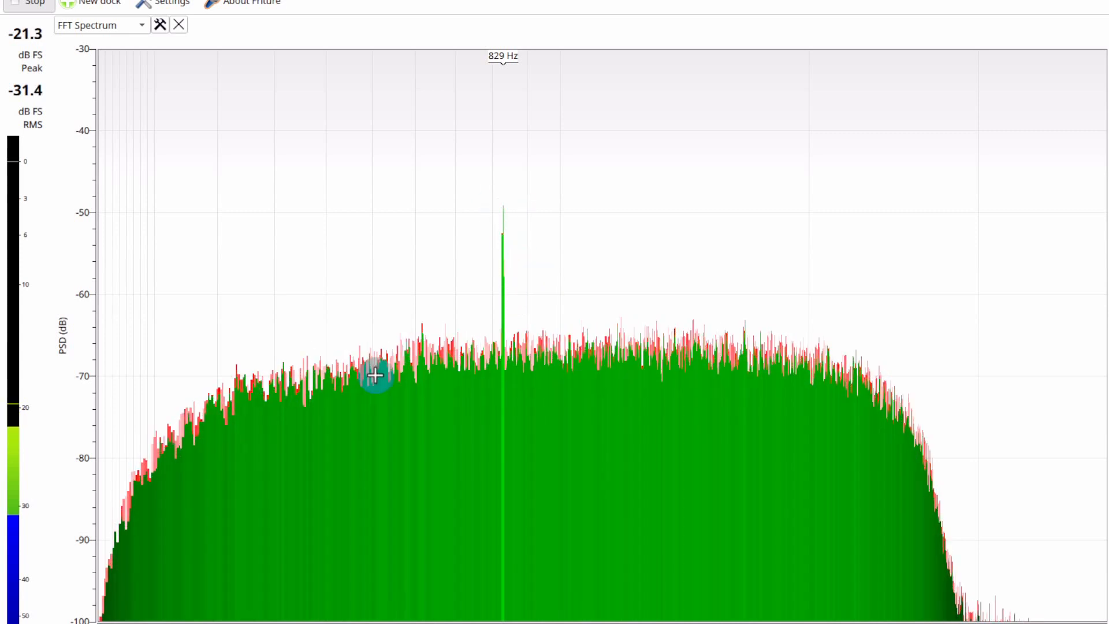
{"action": "mouse_move", "coordinate": [671, 349]}
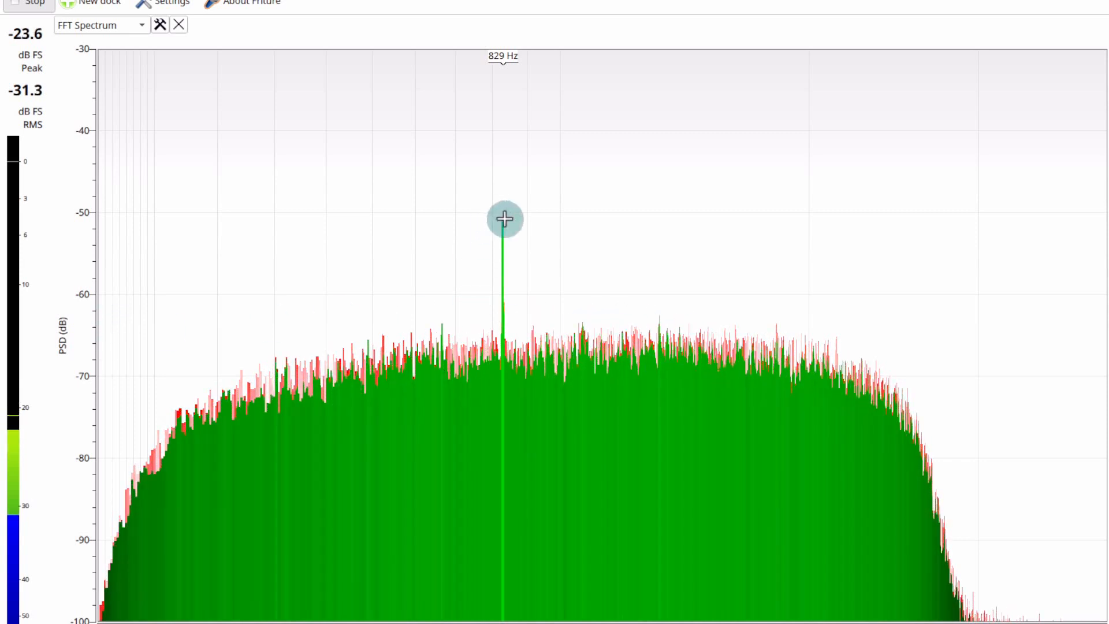
{"action": "mouse_move", "coordinate": [811, 335]}
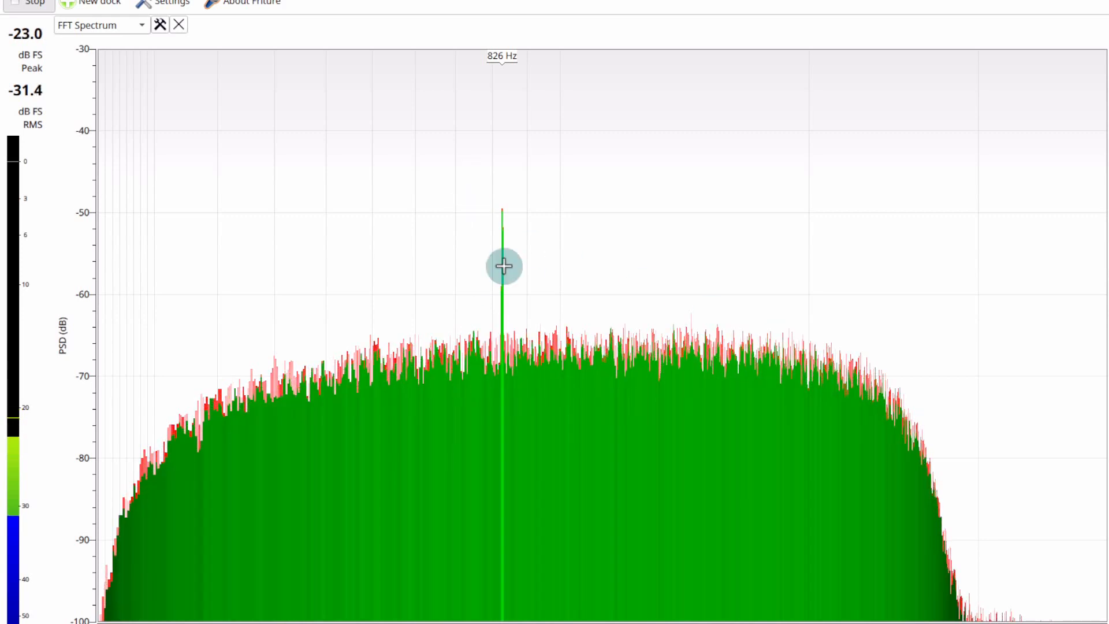
{"action": "mouse_move", "coordinate": [735, 327]}
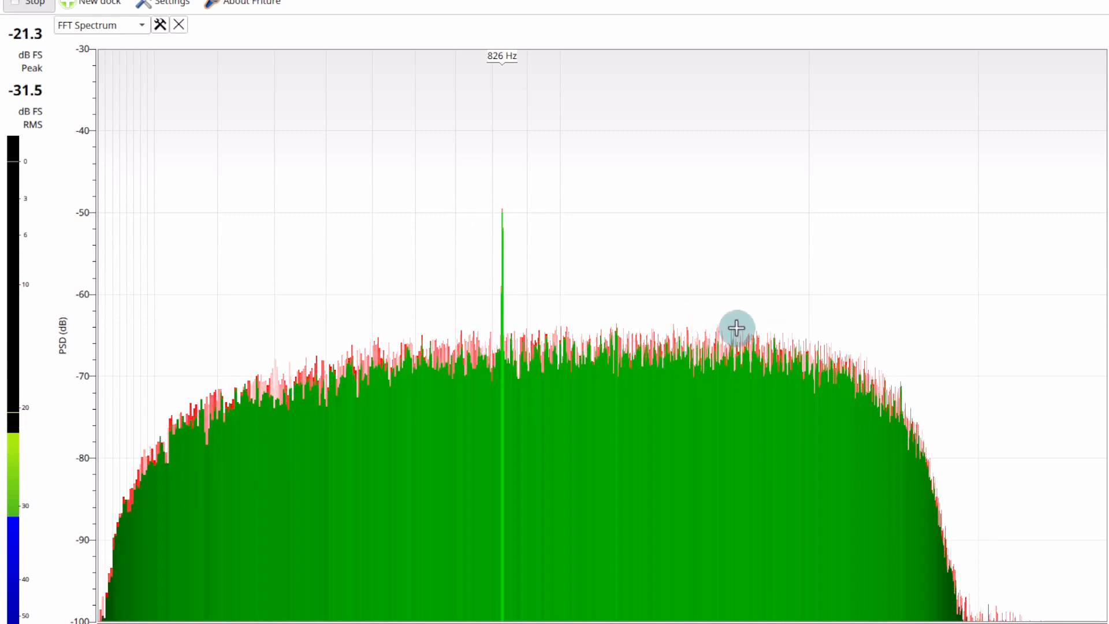